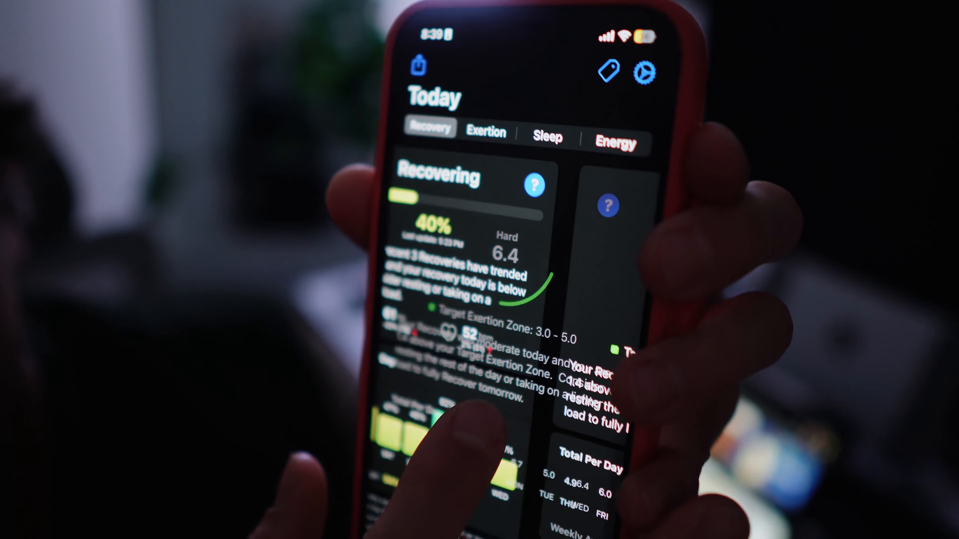
left_click(545, 137)
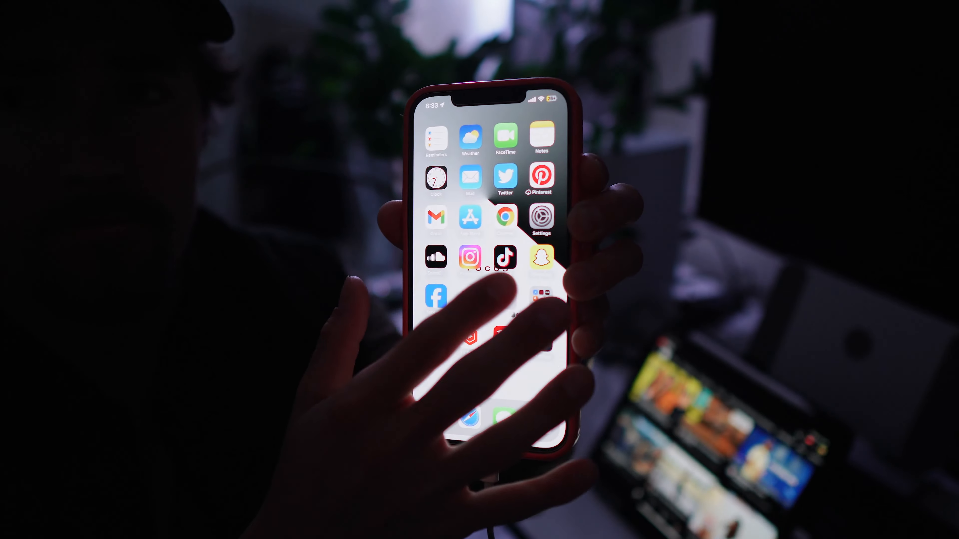
scroll("left", 3)
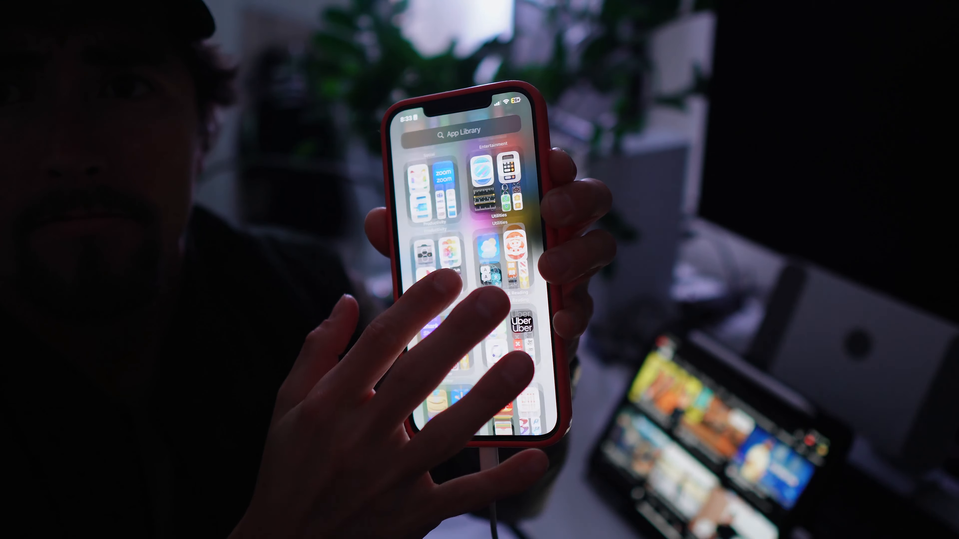
left_click(461, 131)
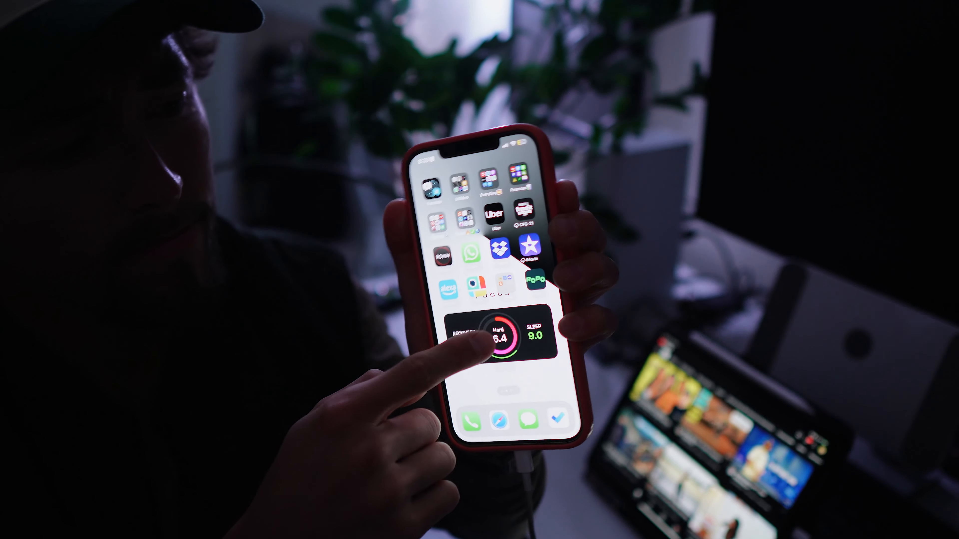
scroll("left", 3)
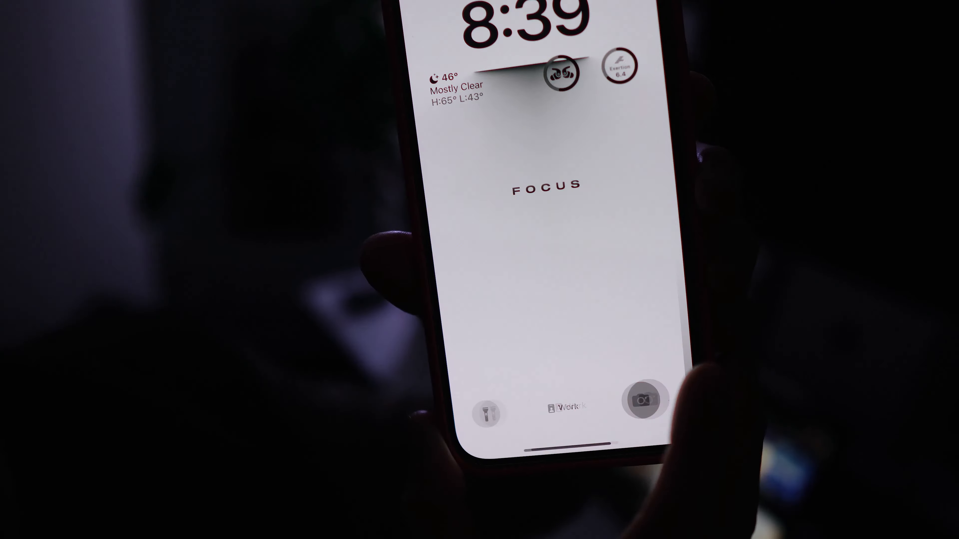
left_click(639, 403)
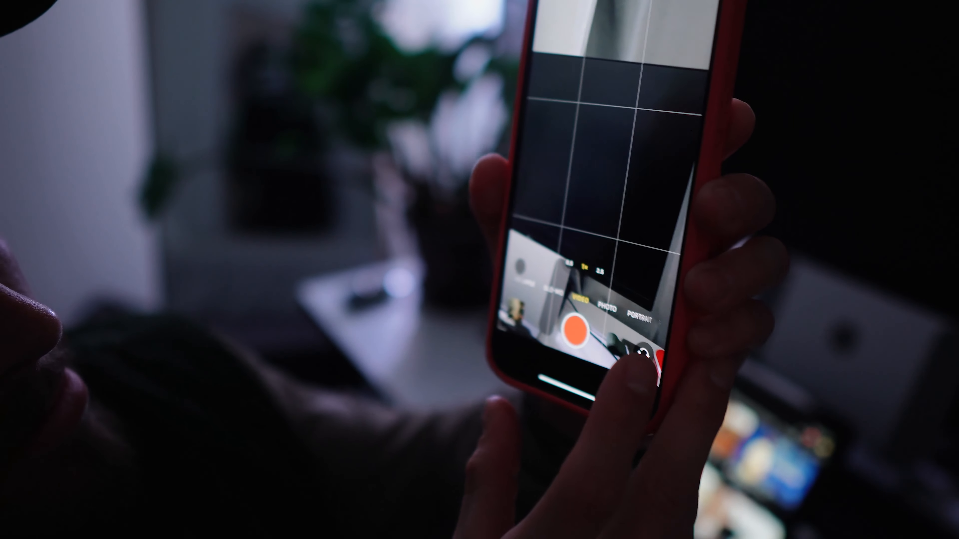